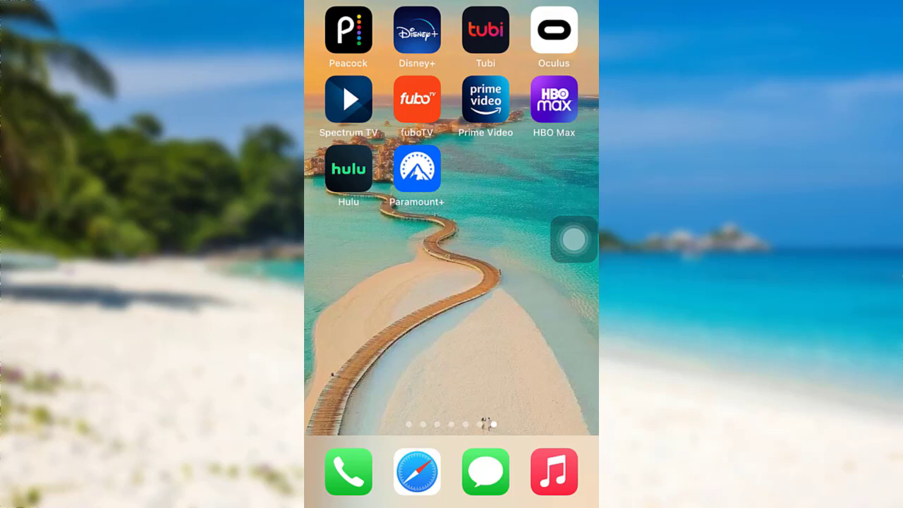
- Launch HBO Max, continue past the region notice, and choose "Forgot password?" on sign-in
left_click(554, 99)
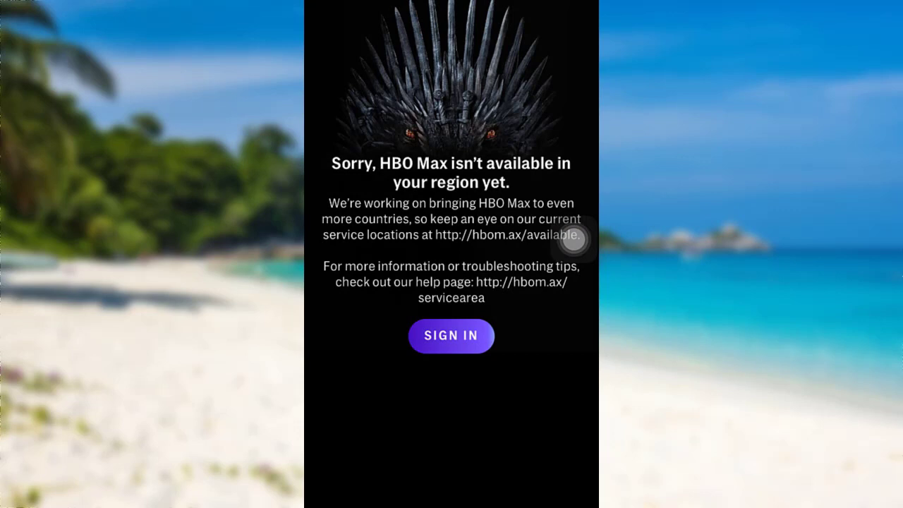
left_click(451, 335)
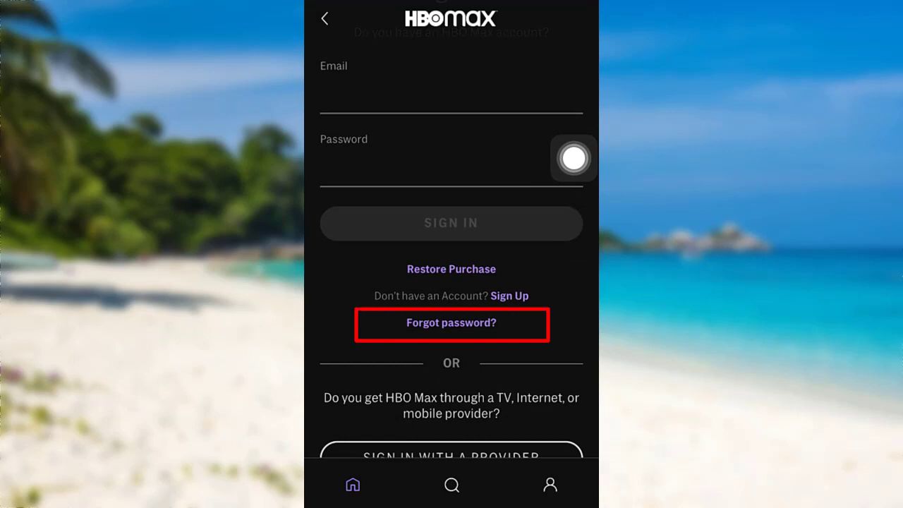
left_click(451, 324)
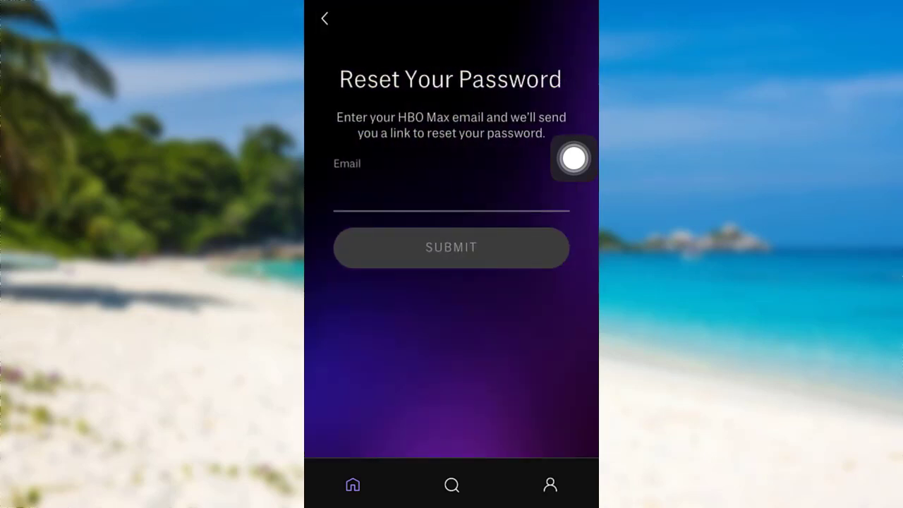